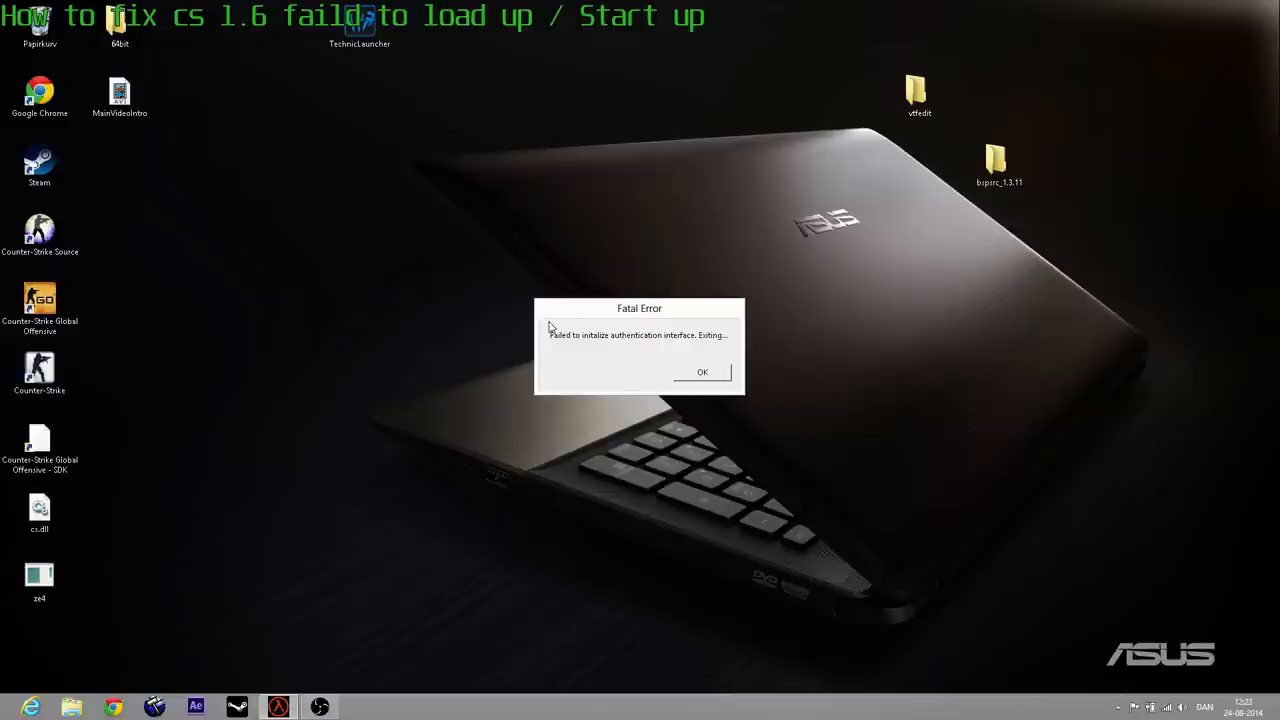
mouse_move(492, 428)
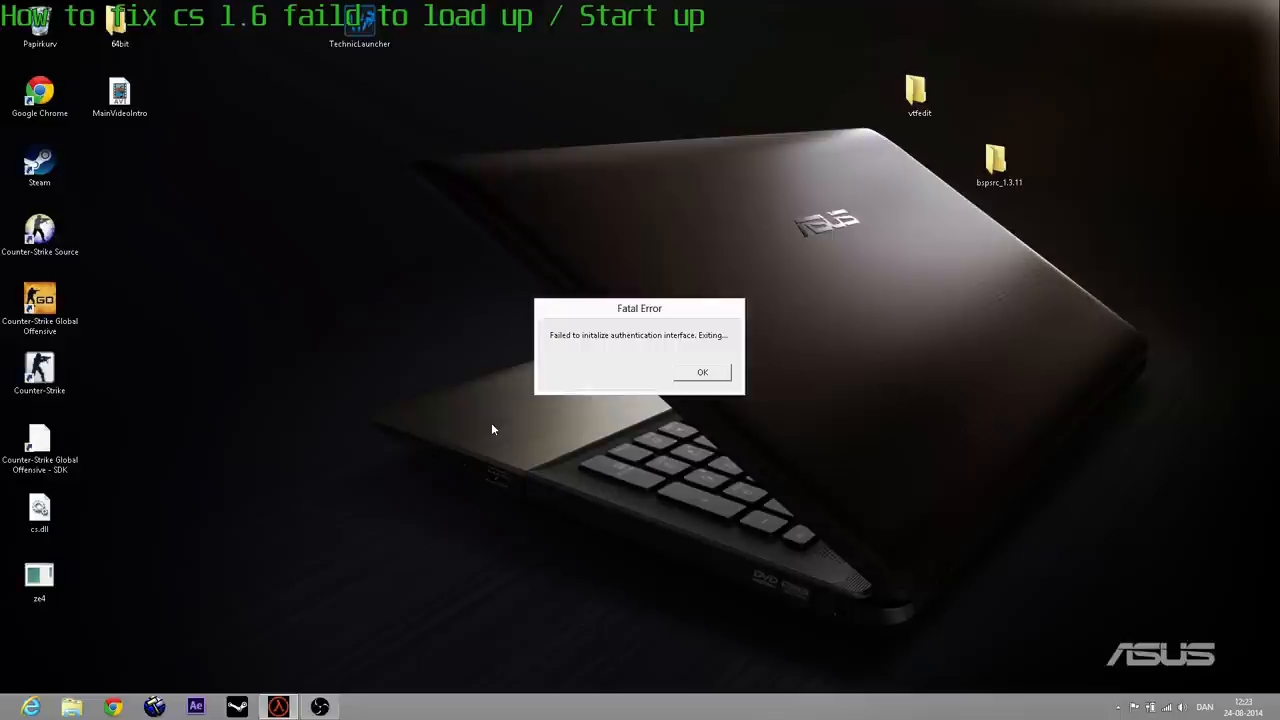
Acknowledge the Counter-Strike 'failed to initialize authentication interface' fatal error
left_click(700, 370)
type("reg")
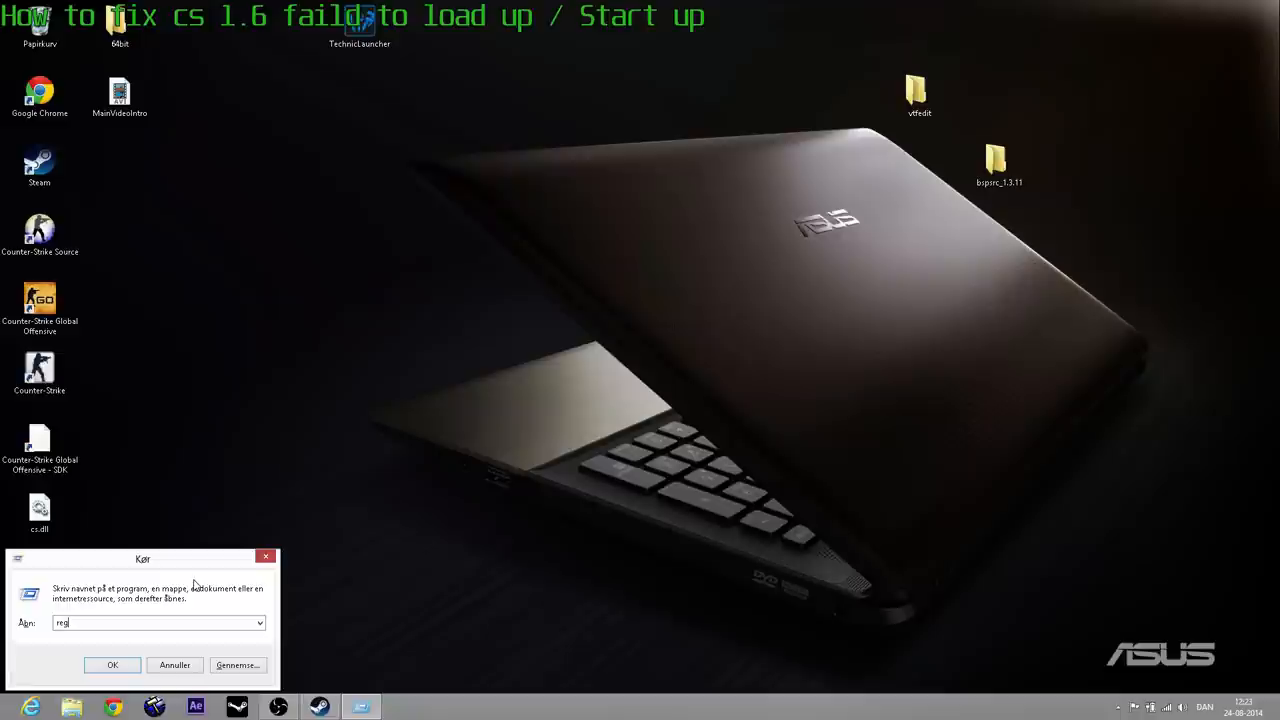
Start the Registry Editor from the Run dialog with the regedit command
left_click(112, 664)
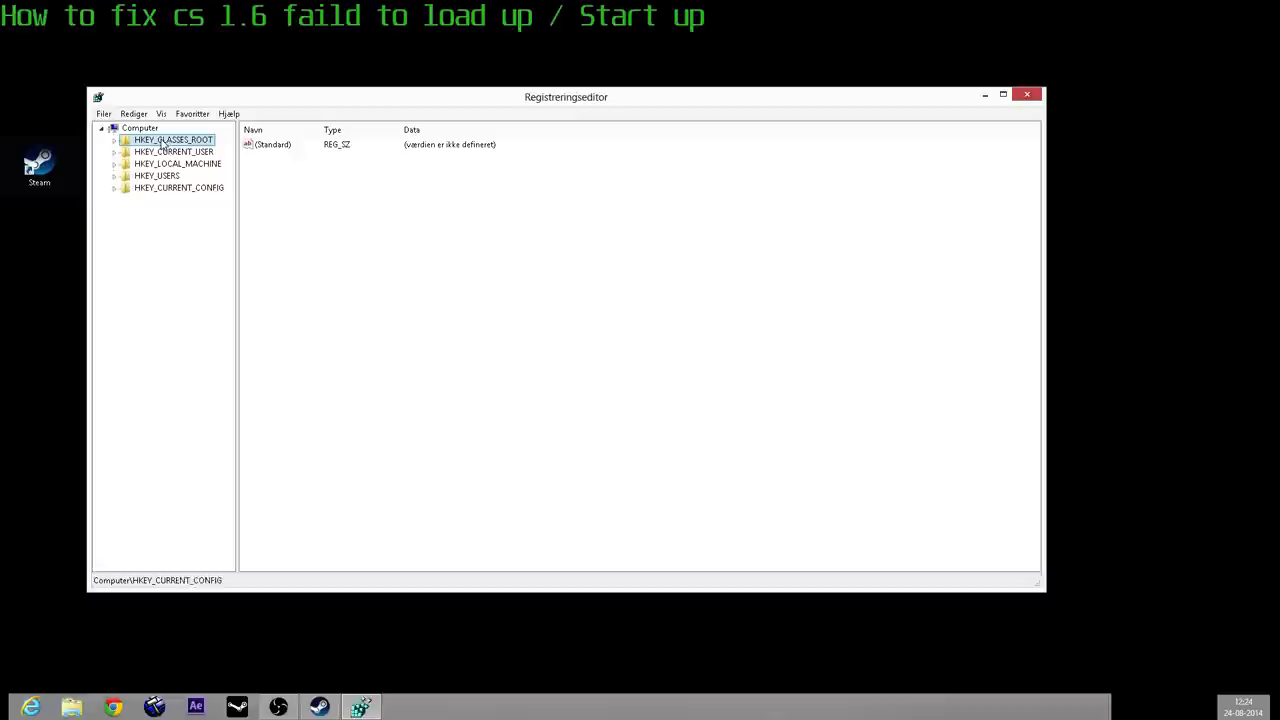
Close Registry Editor, relaunch Steam from its shortcut and begin entering the account password
left_click(1026, 94)
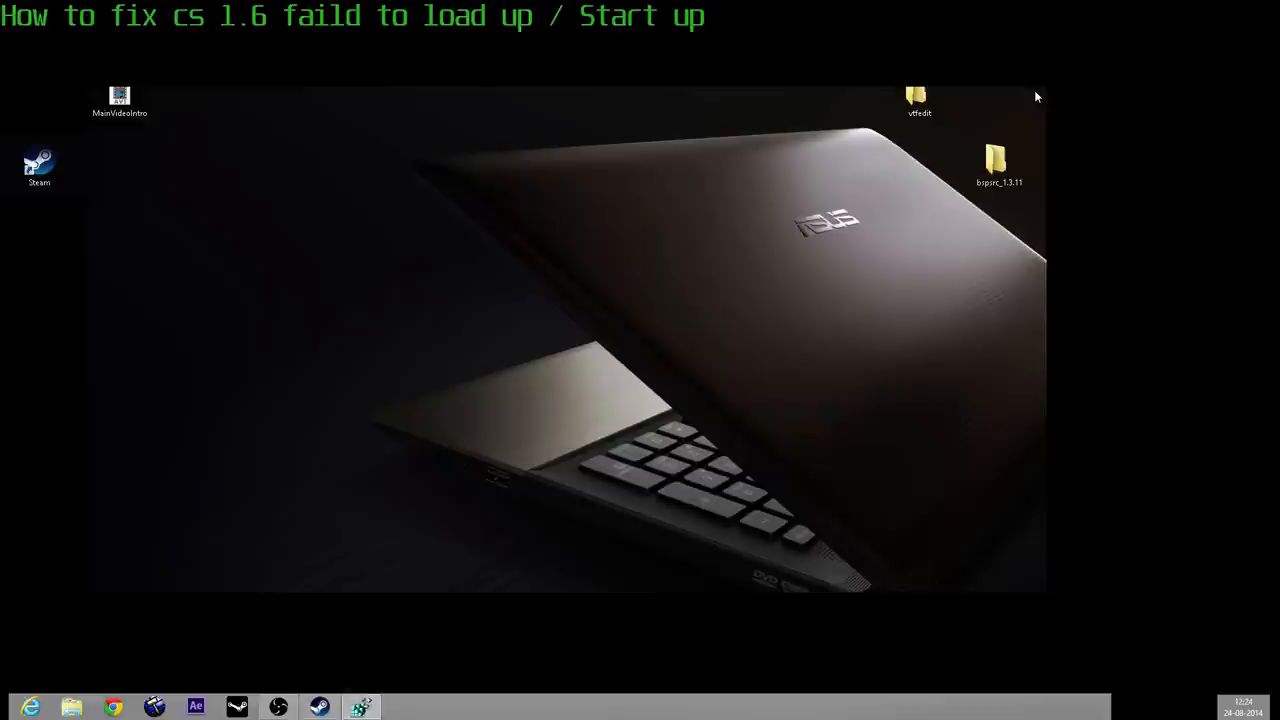
left_click(318, 708)
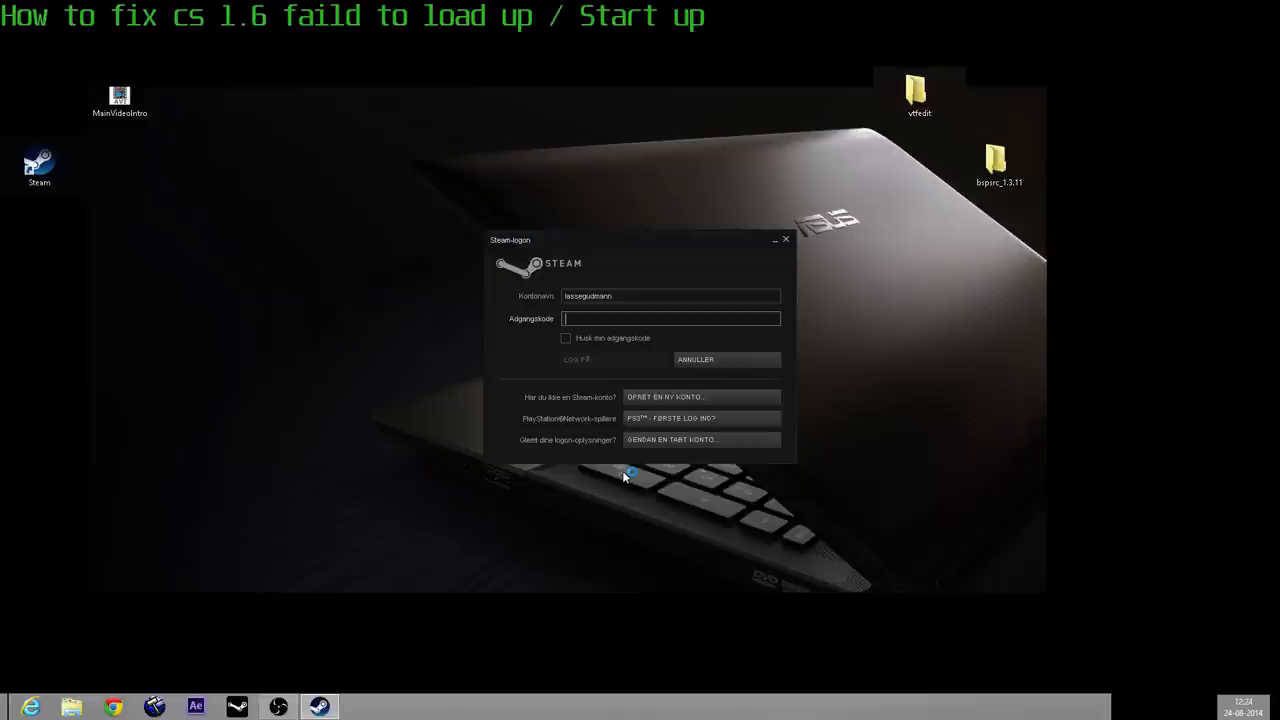
left_click(610, 360)
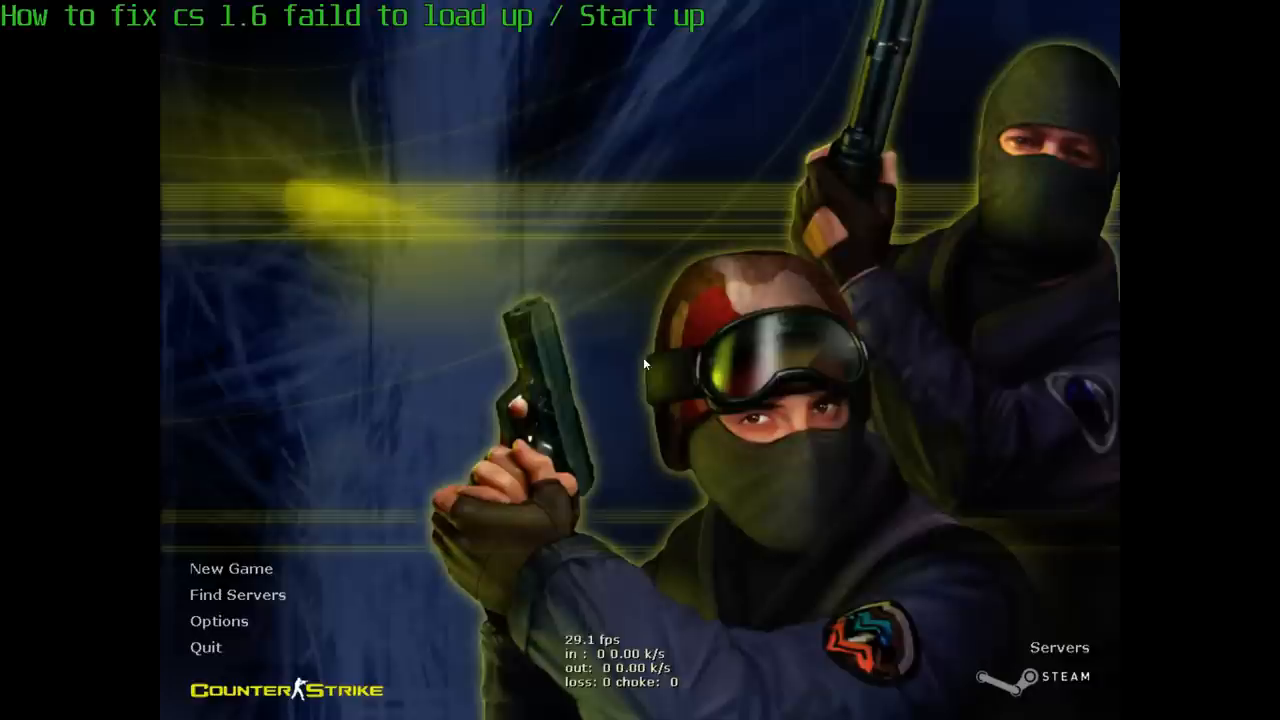
Go from the Counter-Strike main menu into Options on the Video settings
left_click(218, 620)
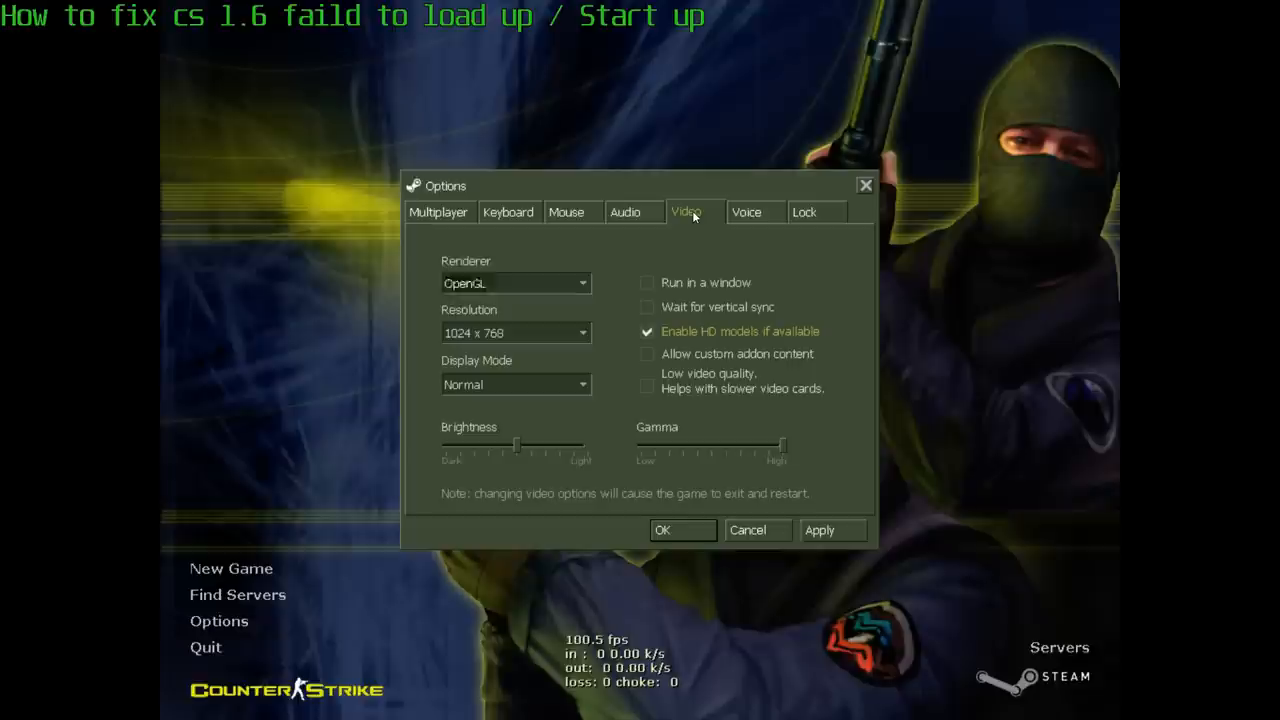
Switch the options window to the Keyboard bindings
left_click(438, 212)
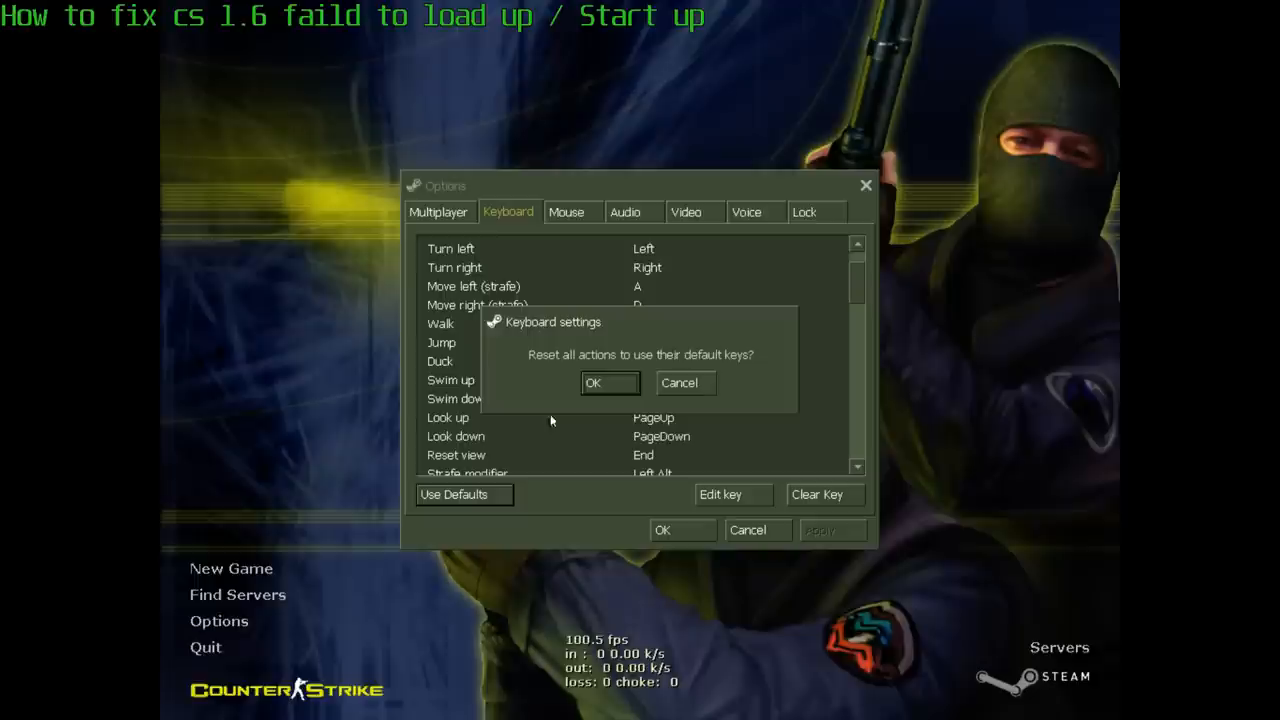
Confirm resetting all keybinds to defaults, then return to the Video settings
left_click(608, 384)
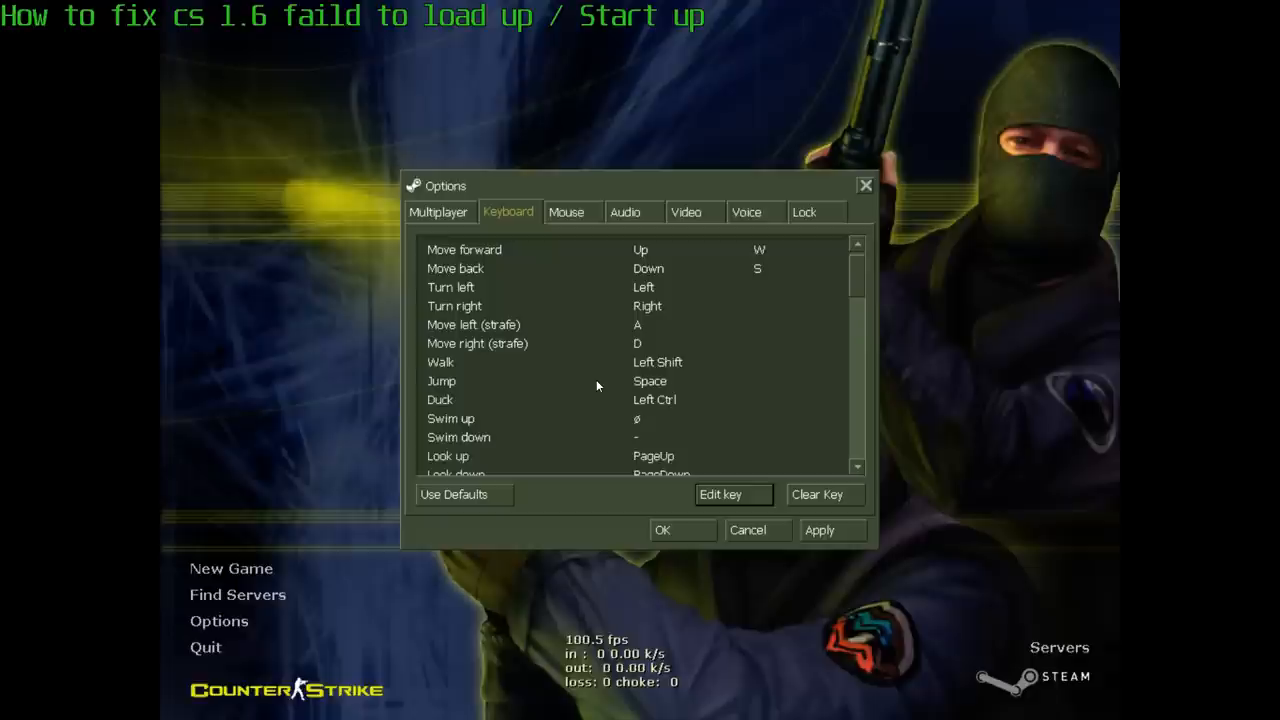
left_click(684, 212)
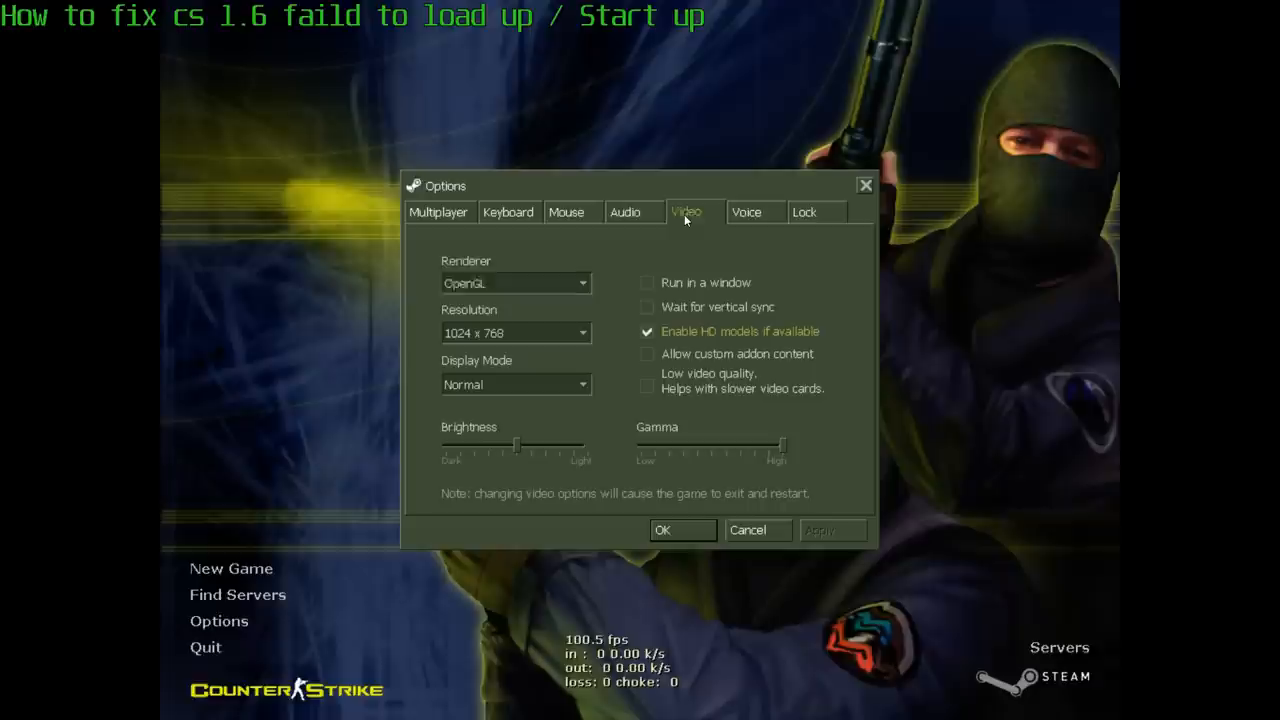